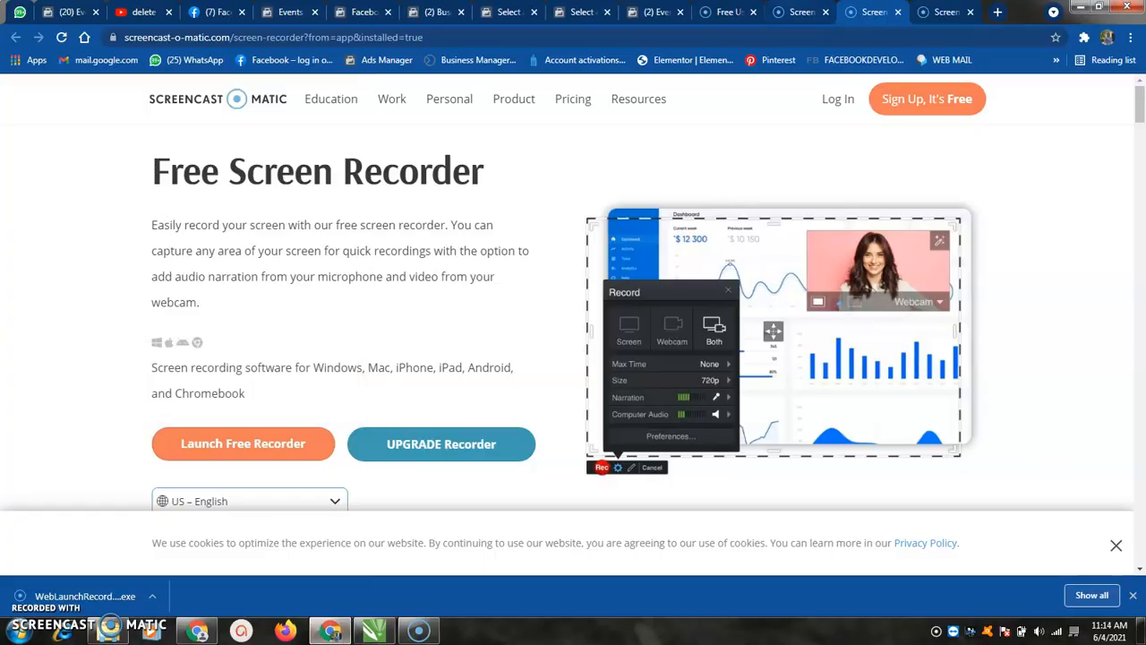
mouse_move(663, 12)
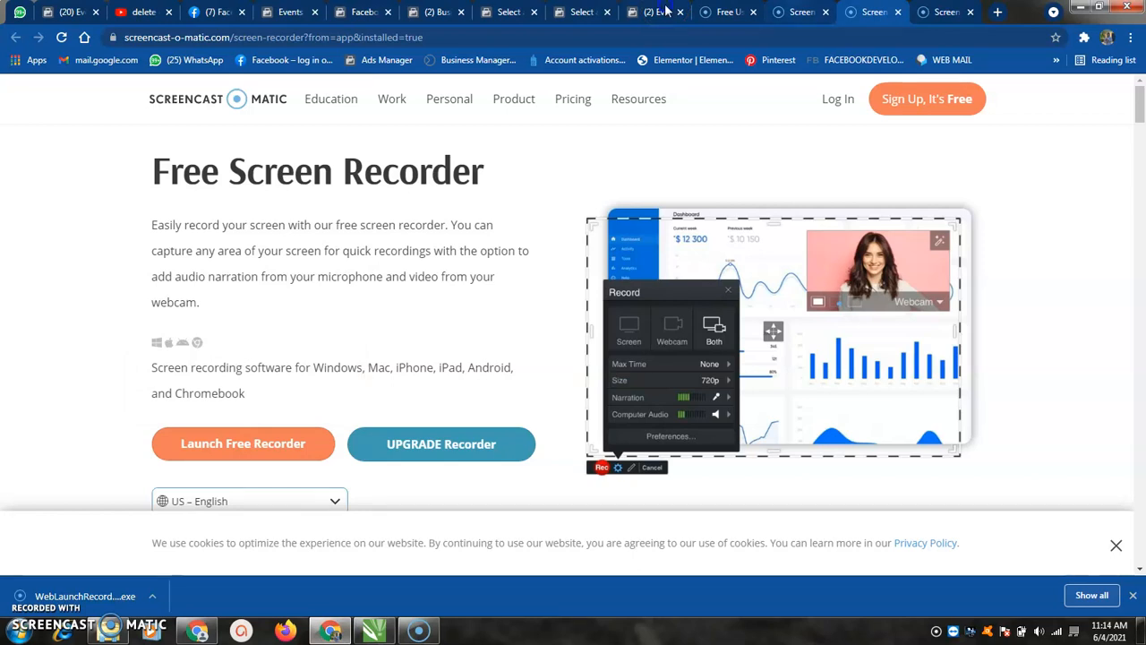
Bring the Events Manager tab forward, showing the business account restriction notice
click(654, 12)
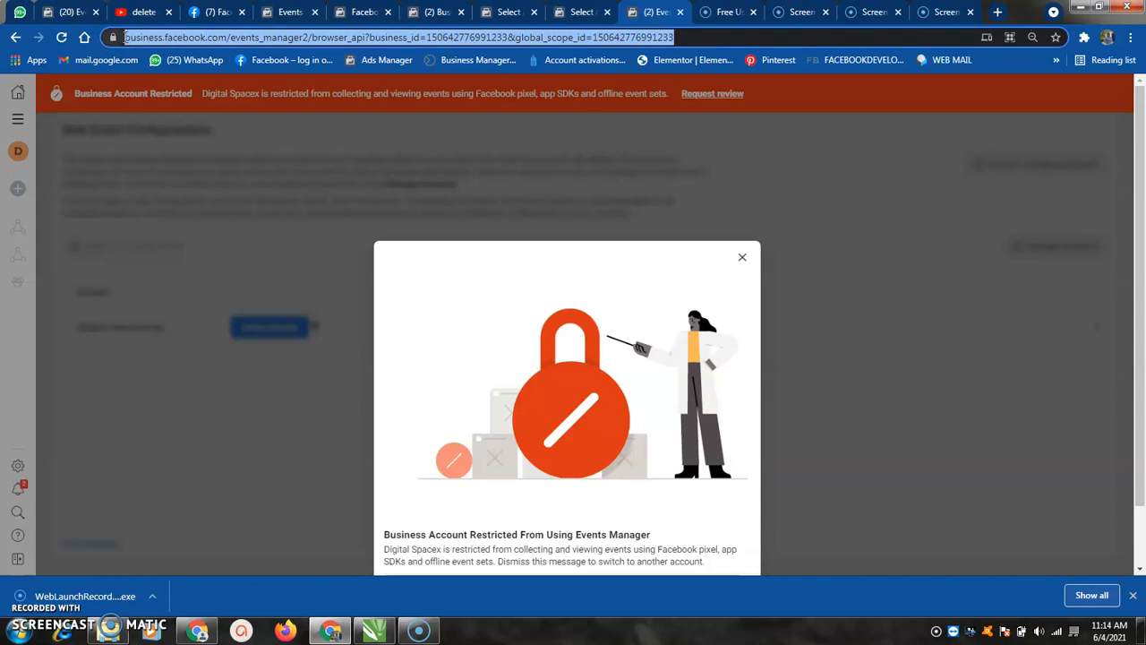
mouse_move(249, 34)
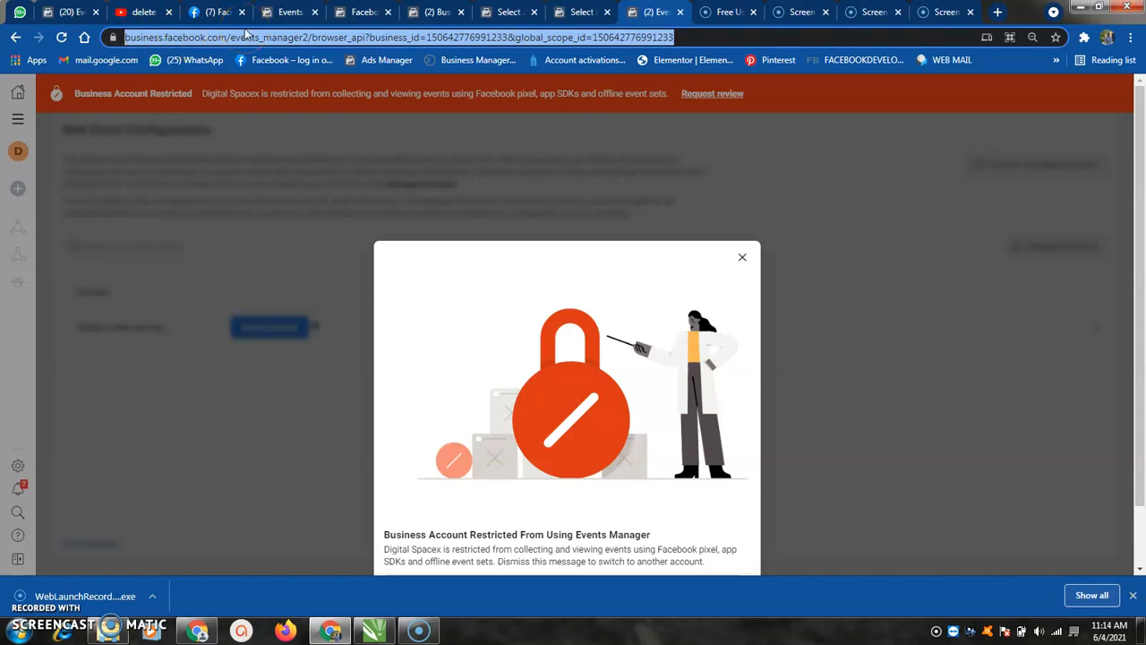
mouse_move(546, 482)
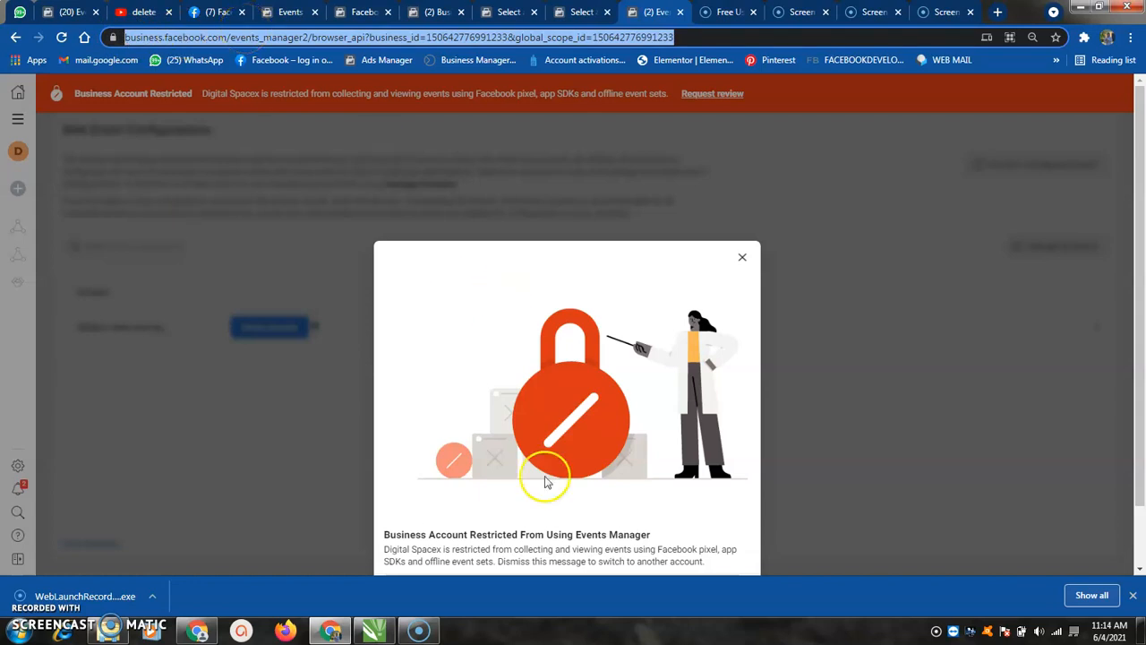
mouse_move(402, 323)
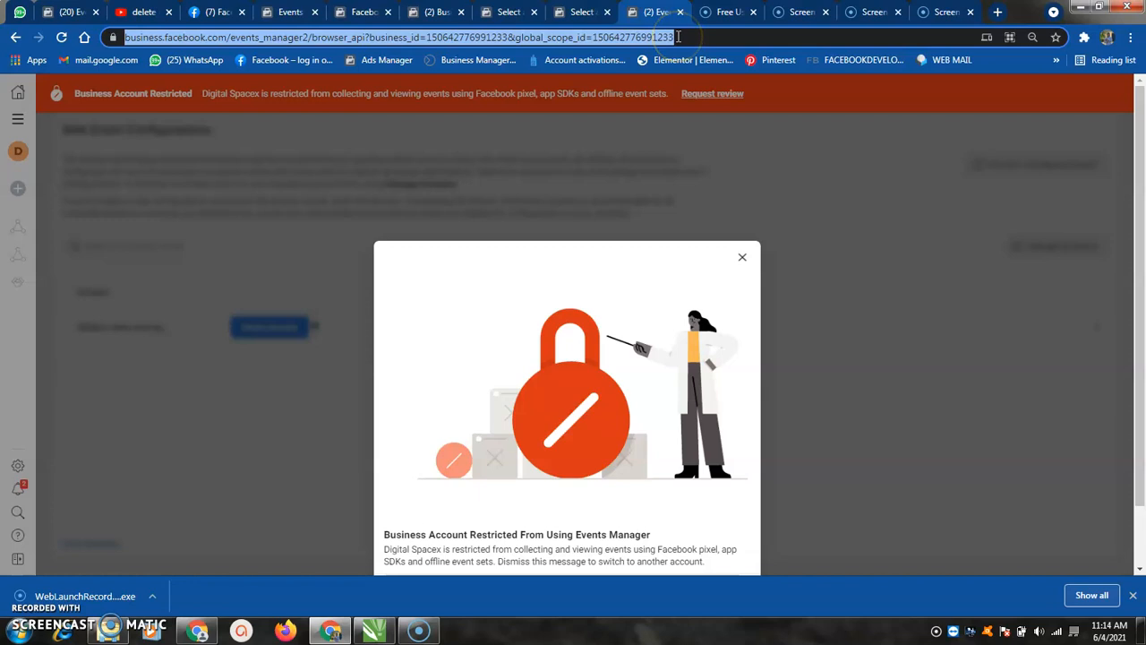
mouse_move(749, 356)
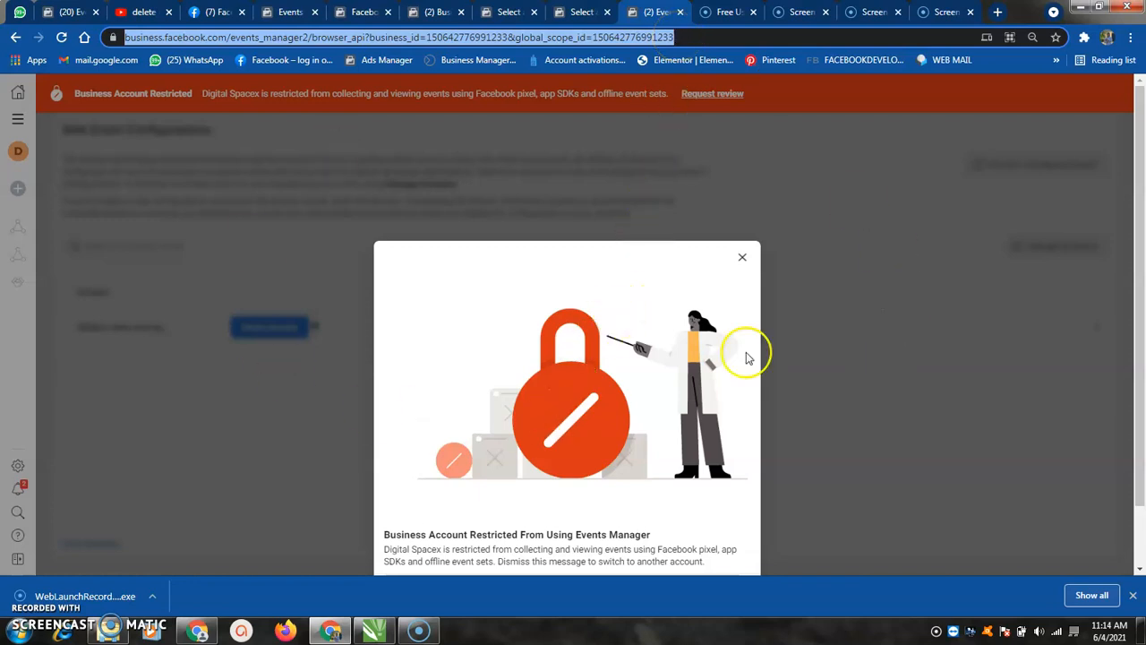
mouse_move(742, 257)
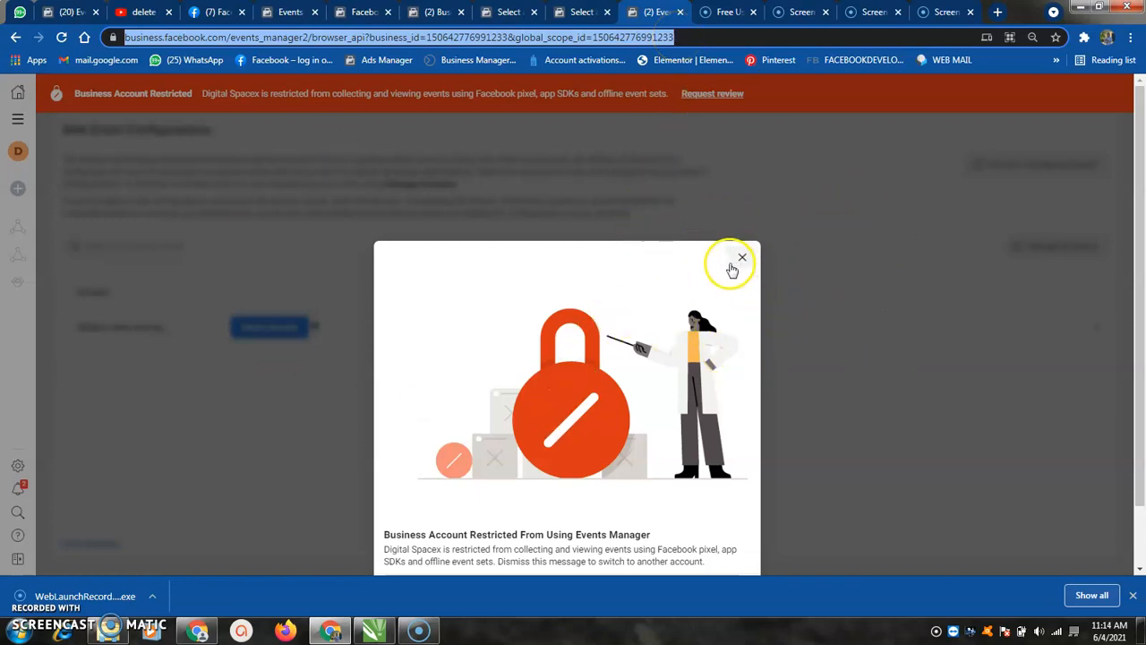
Close the Business Account Restricted dialog to reveal Web Event Configurations
click(742, 257)
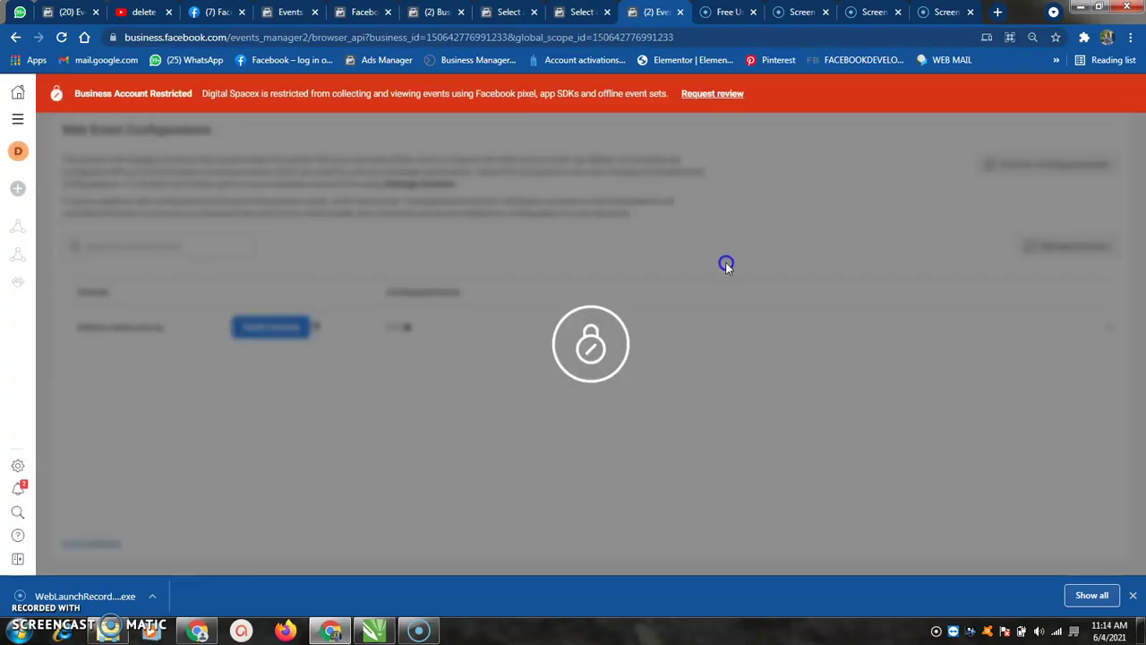
mouse_move(657, 394)
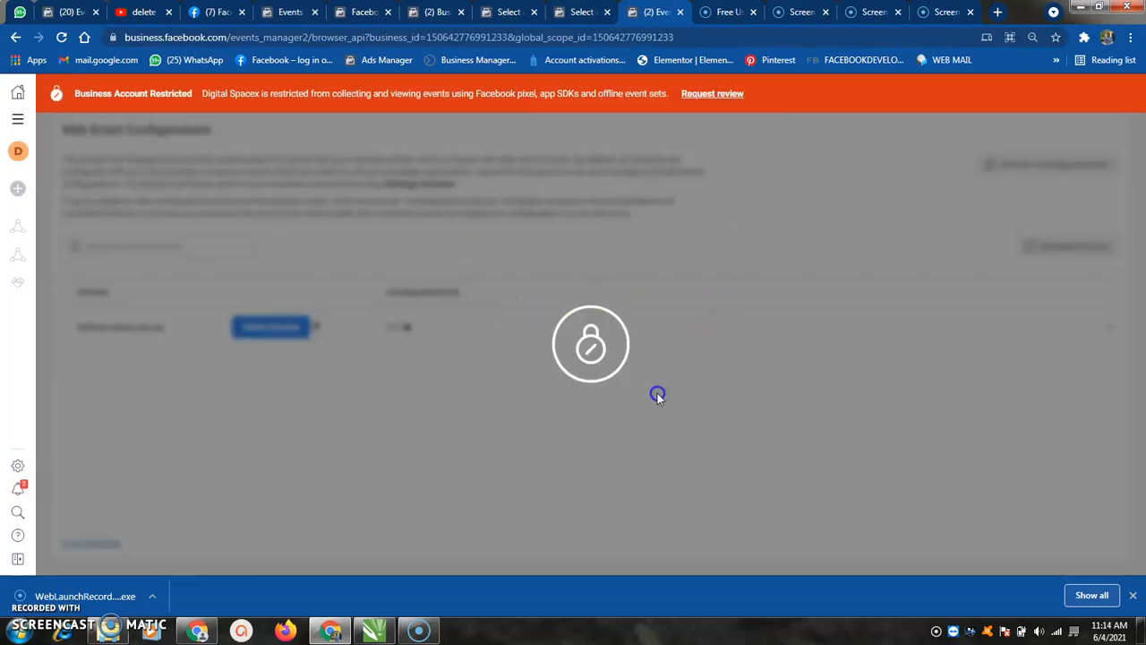
mouse_move(573, 367)
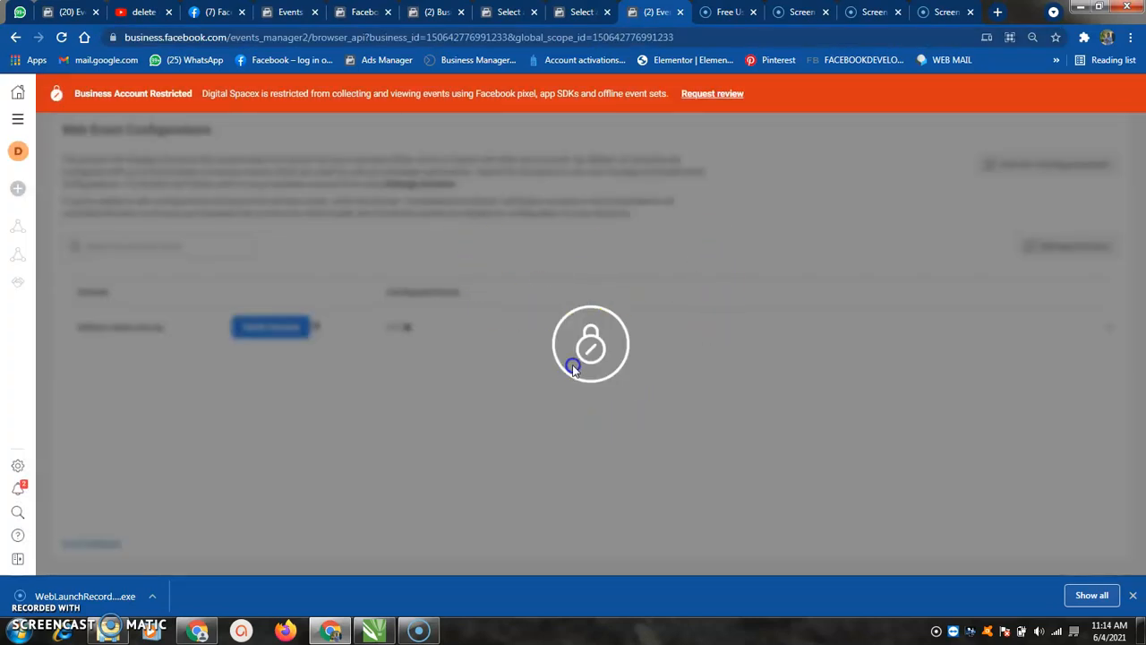
mouse_move(649, 177)
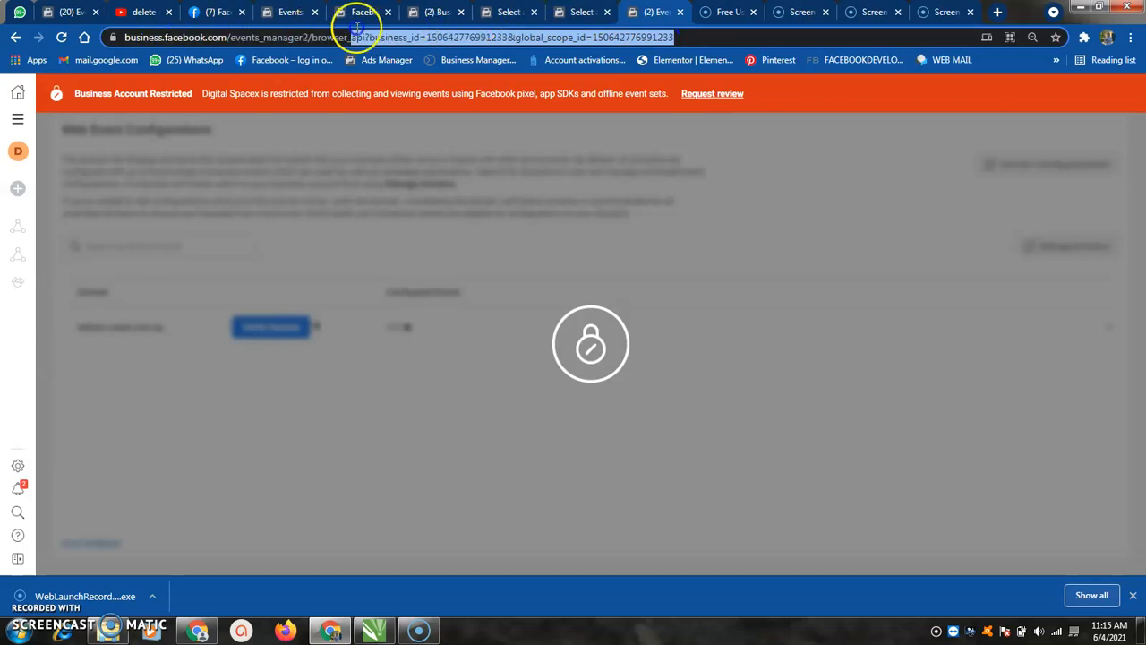
Replace both ID numbers in the URL with 'YOUR BUSINESS ID HERE'
click(573, 37)
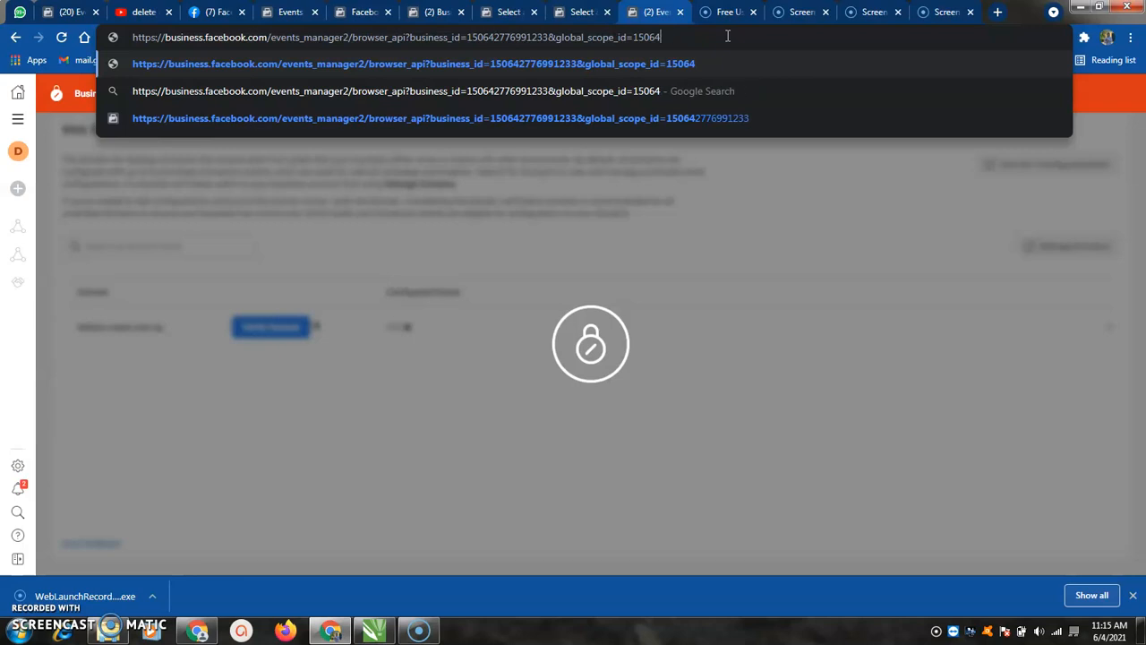
key(Backspace)
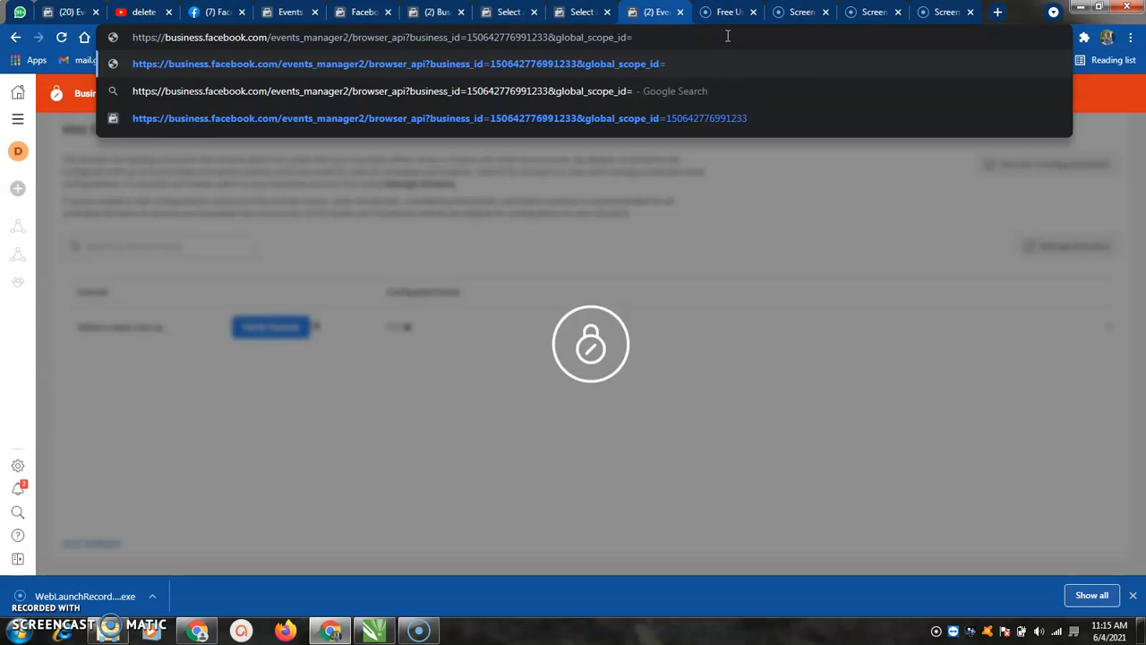
text(YOUR BUSINESS)
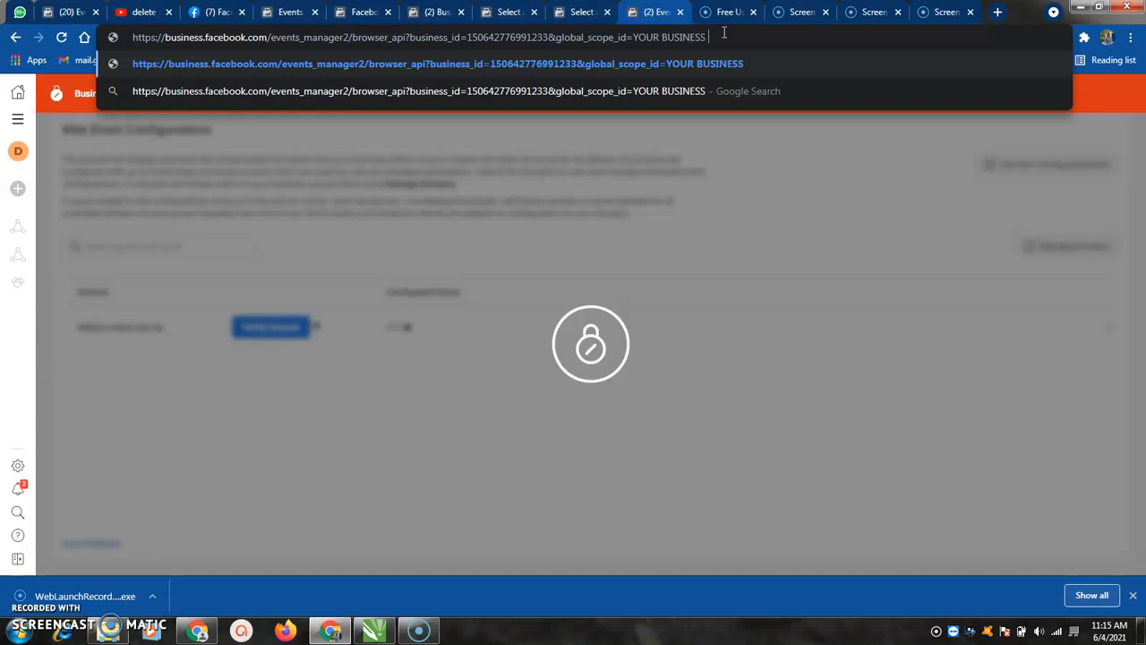
text(ID HERE)
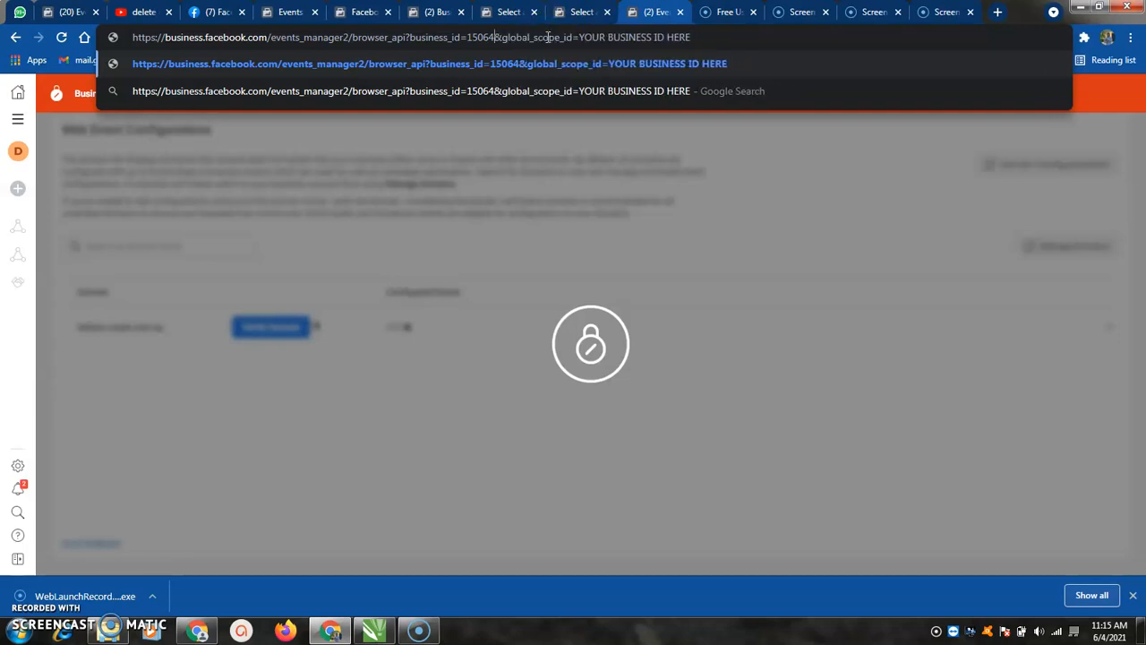
text(YOUR BUSINESS ID HERE)
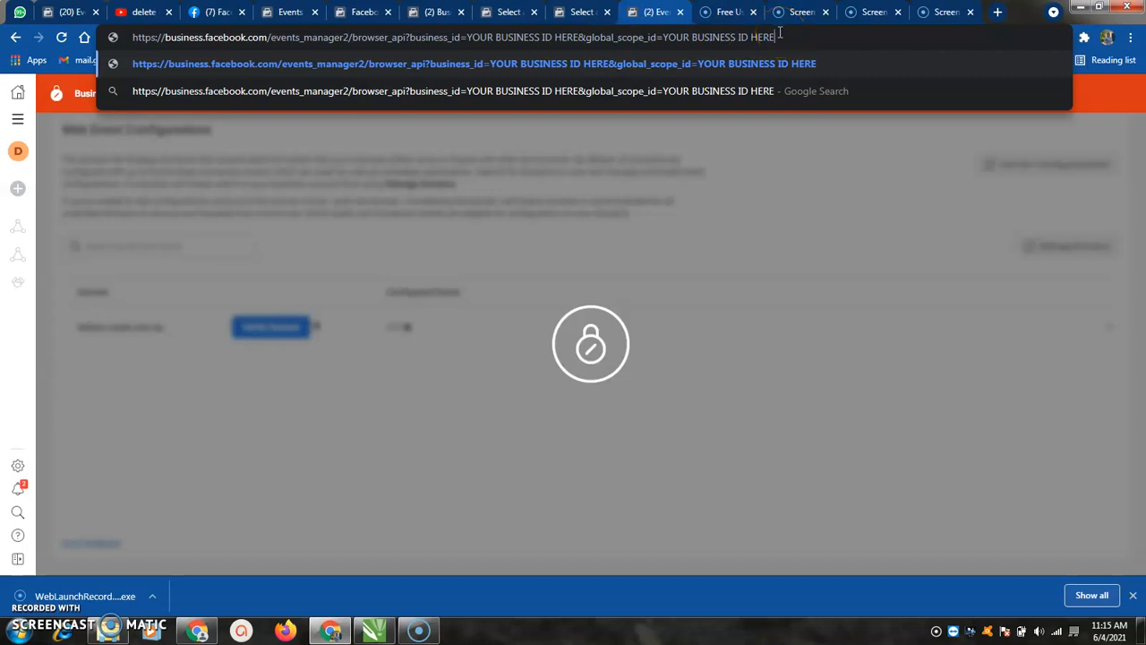
Retype the global_scope_id placeholder as 'YOURBUSINESSIDHERE' without spaces
key(backspace)
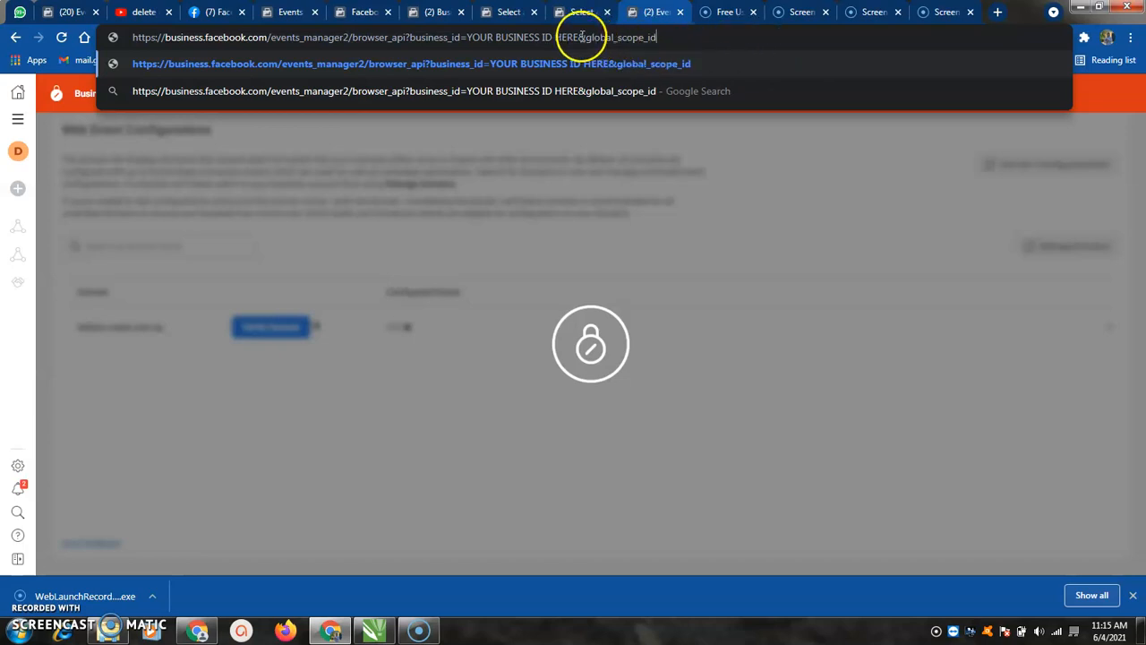
mouse_move(722, 38)
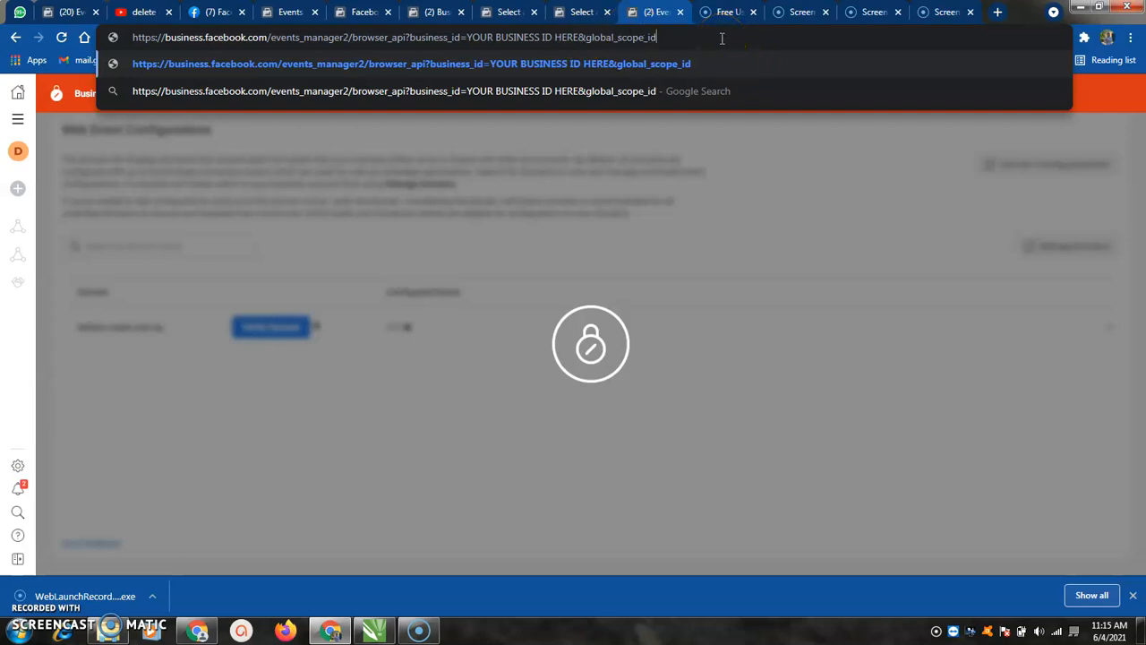
text(YOU)
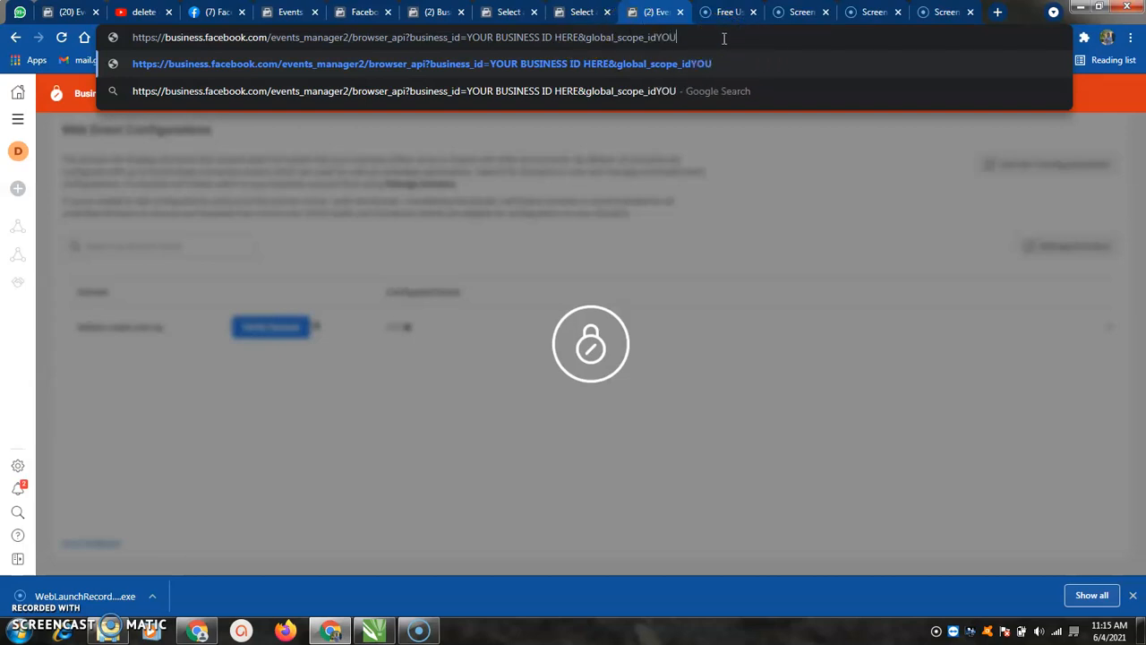
text(RBUSINESSID)
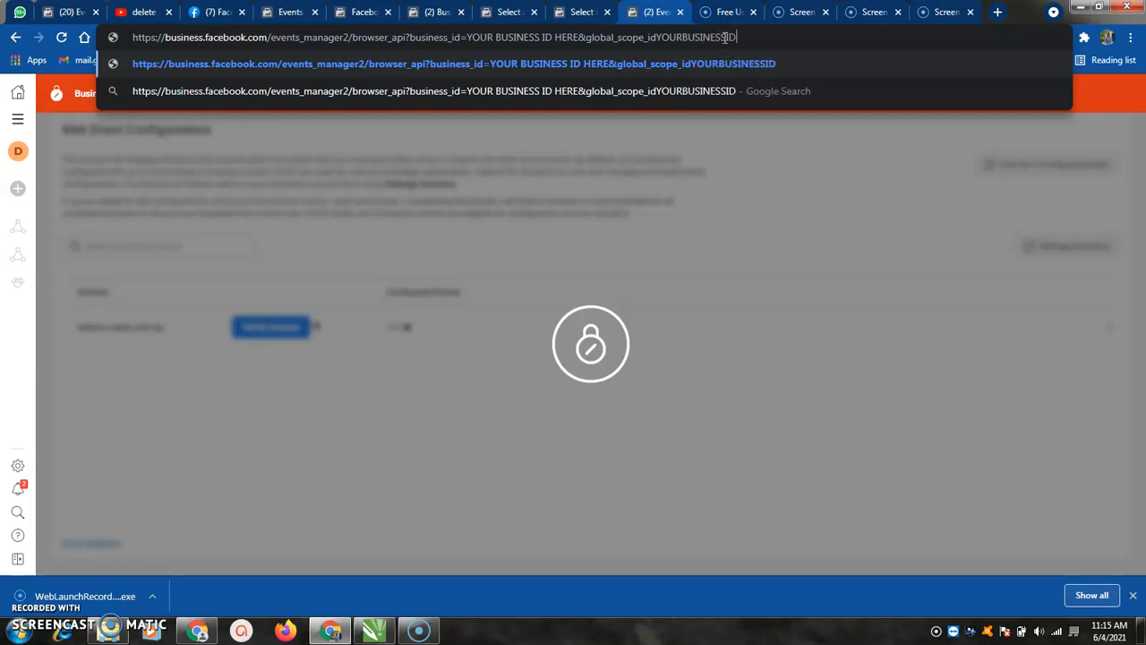
text(HERE)
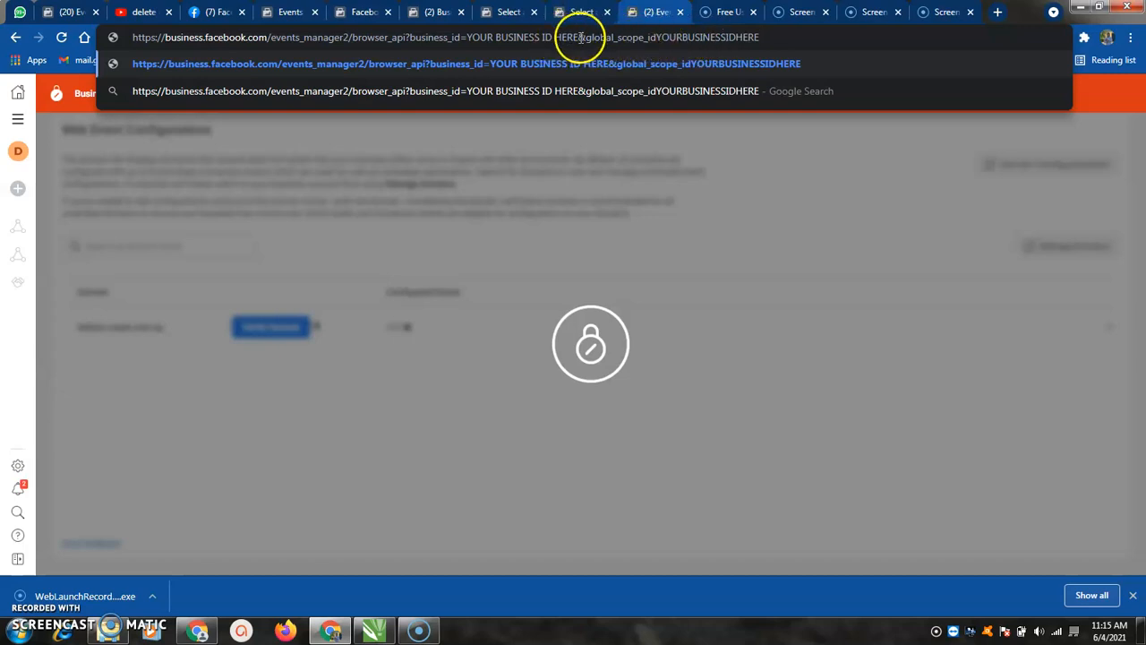
Retype the business_id placeholder as 'YOURBUSINESSIDHERE' and select the URL
key(Backspace)
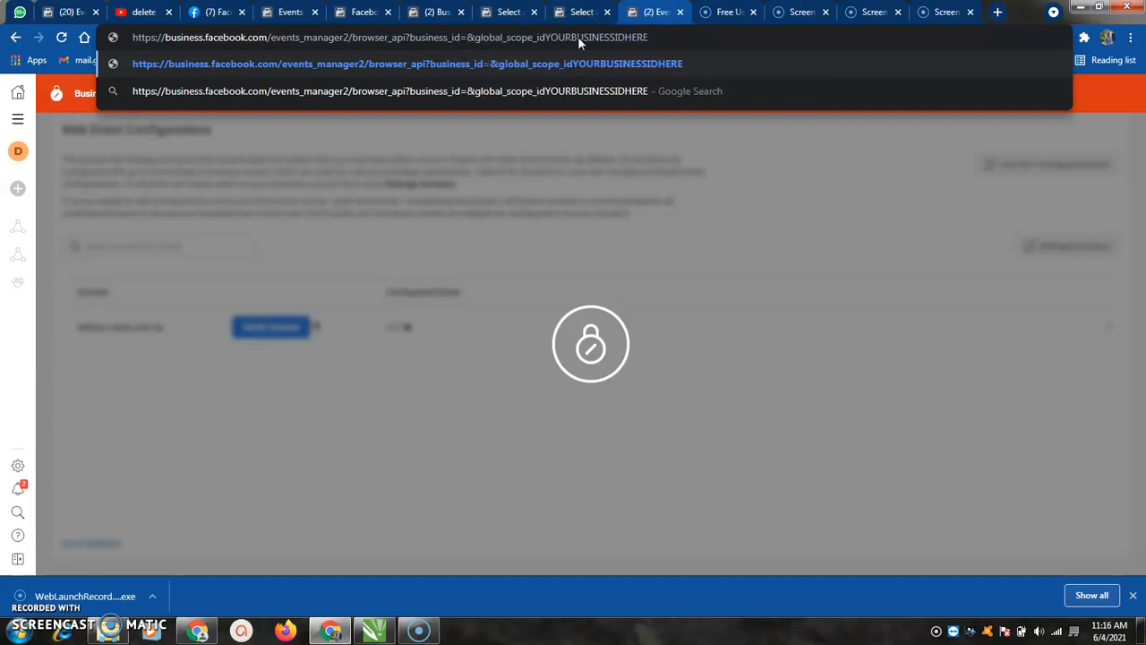
text(YOURBUSINESSIDHERE)
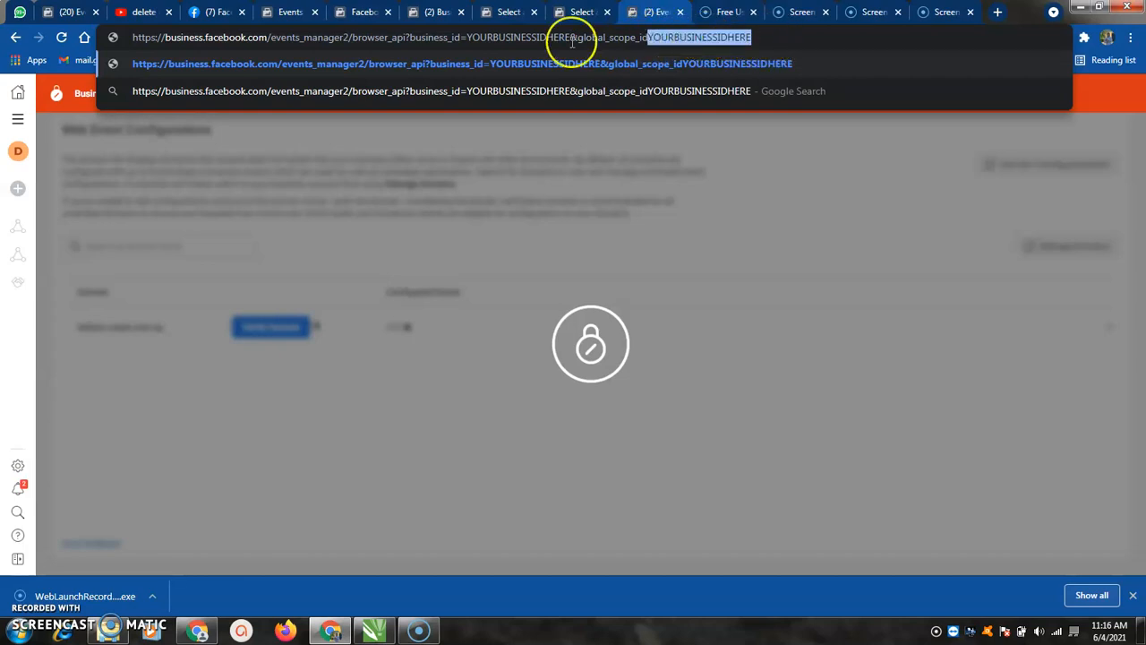
triple_click(448, 37)
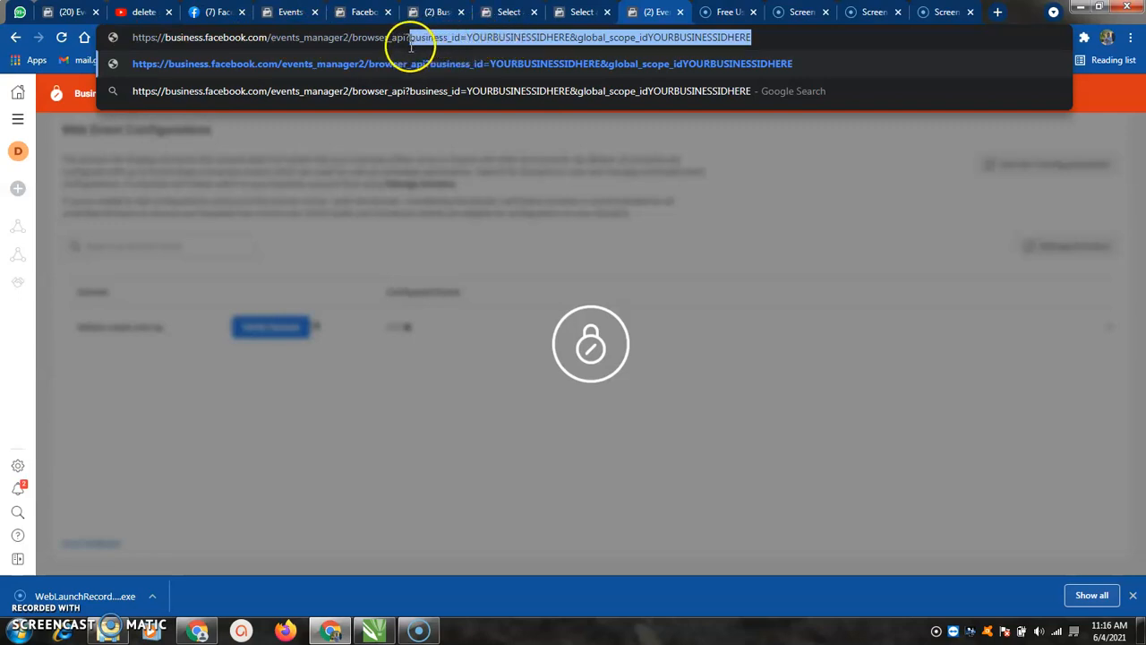
mouse_move(217, 47)
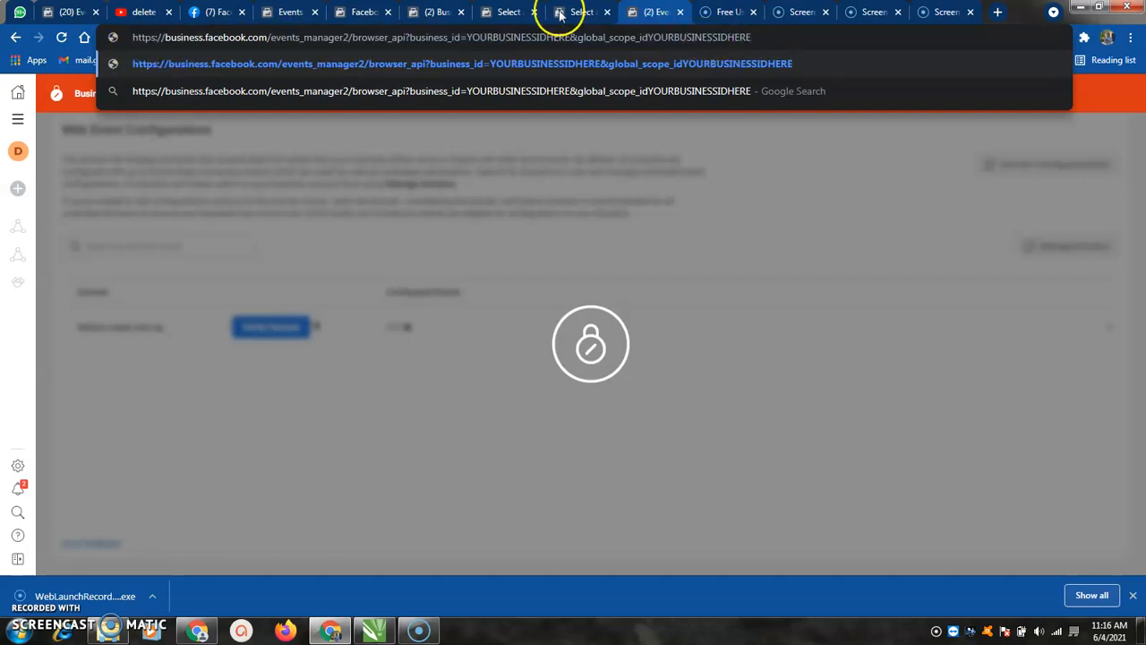
click(439, 12)
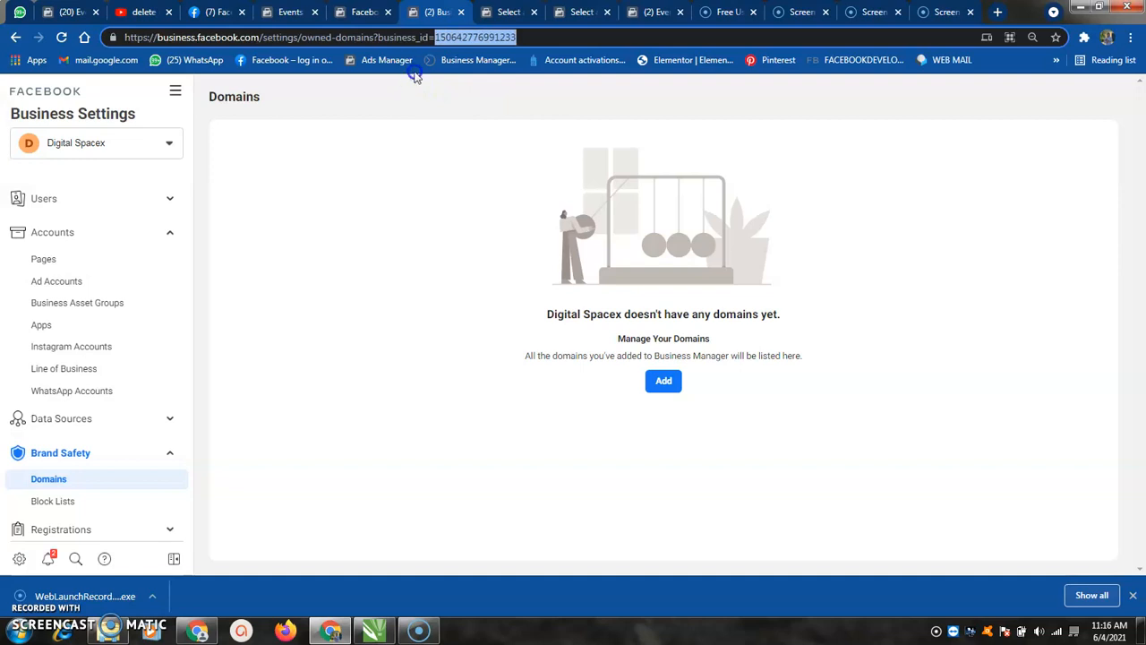
mouse_move(475, 38)
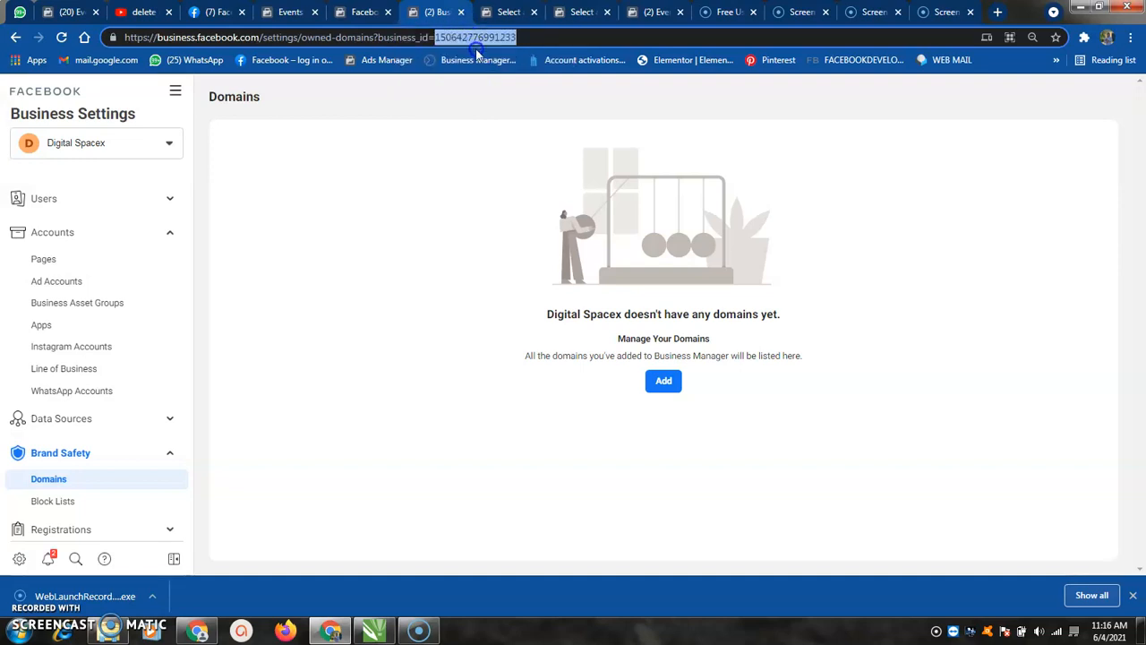
click(654, 11)
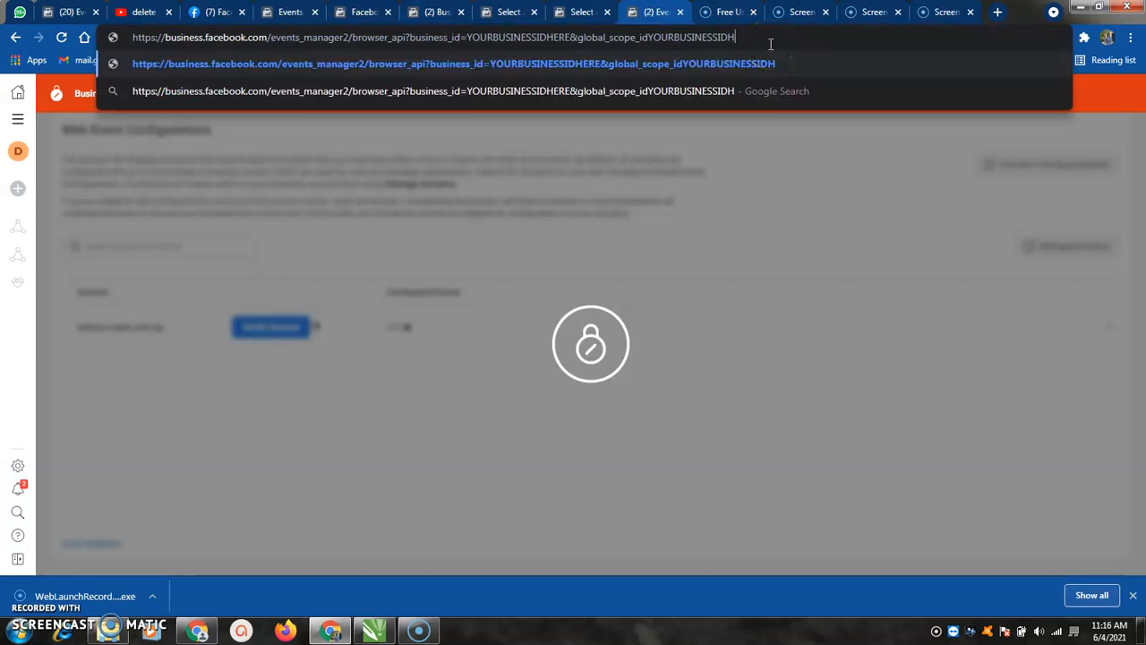
key(Backspace)
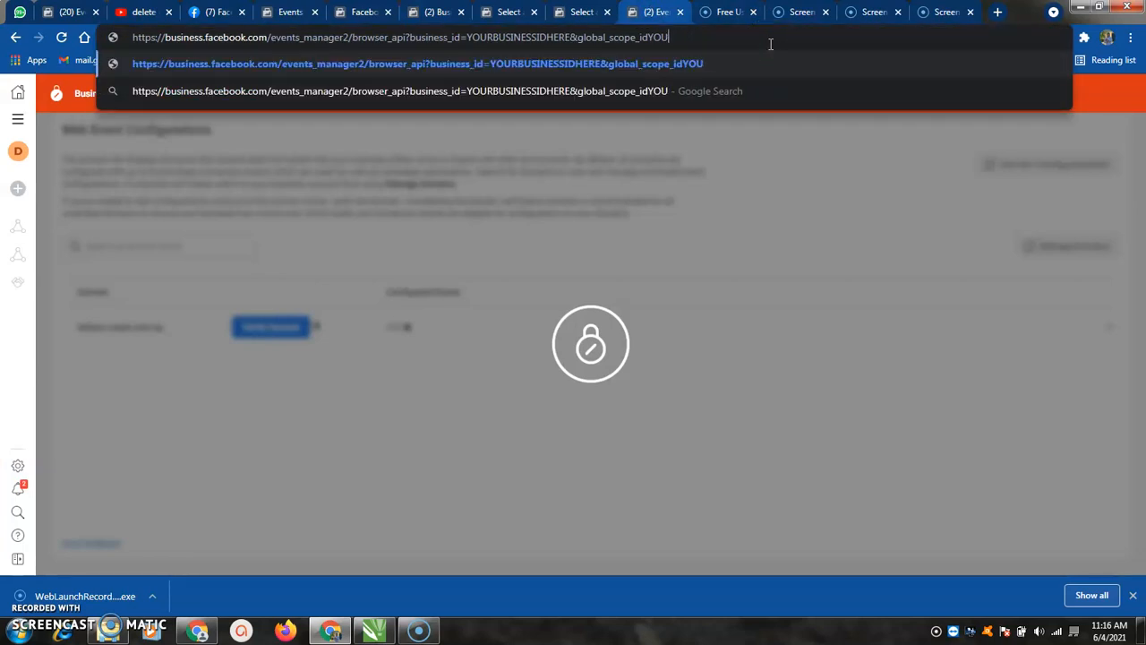
key(backspace)
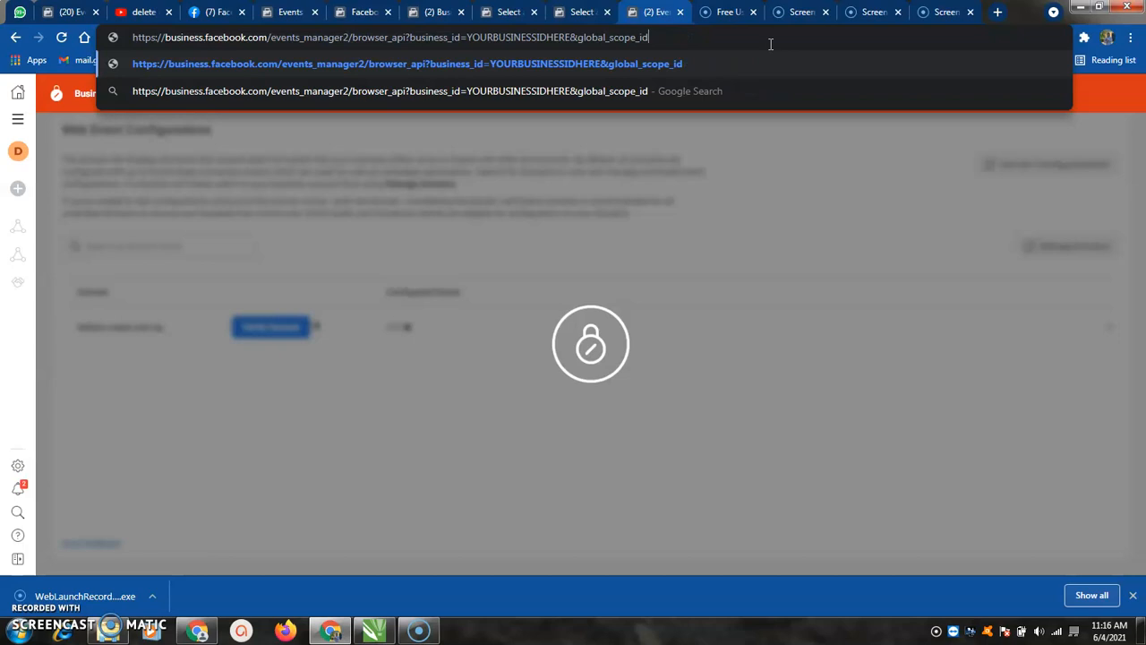
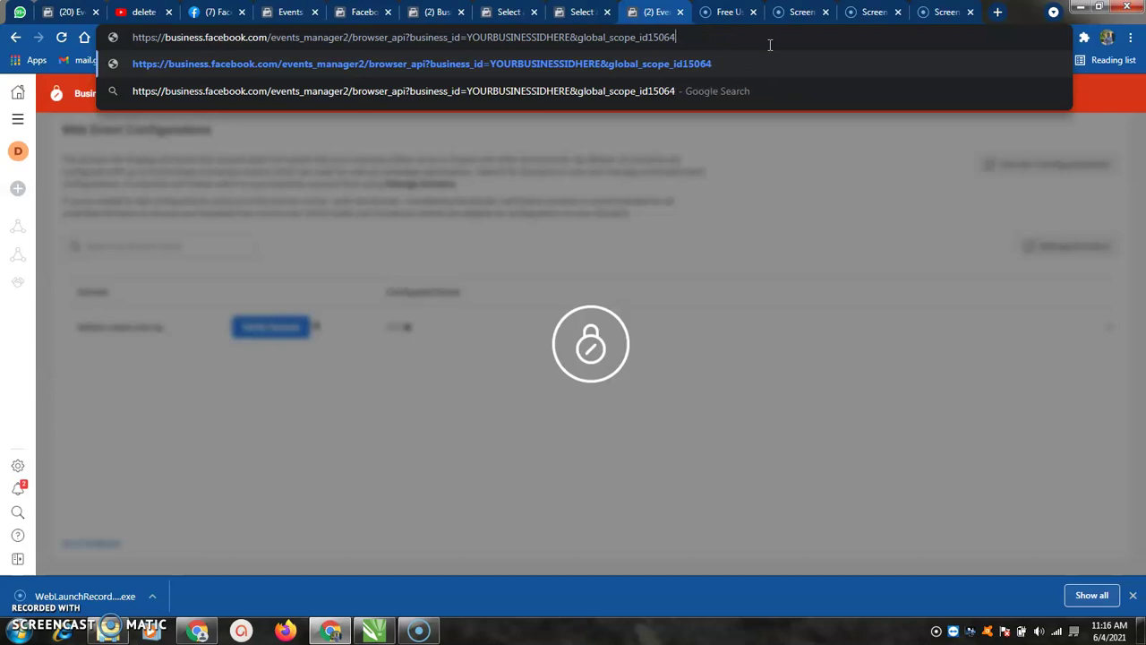
Delete the numeric ID and type 'YOURBUSINESS' for global_scope_id
key(backspace)
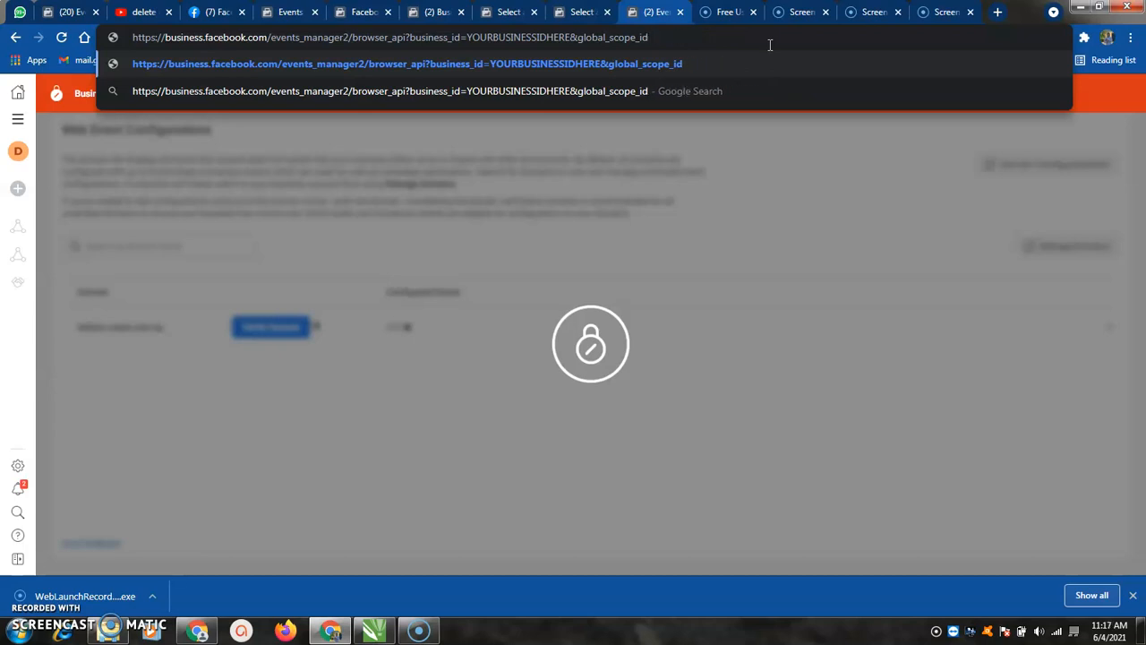
text(YOURBU)
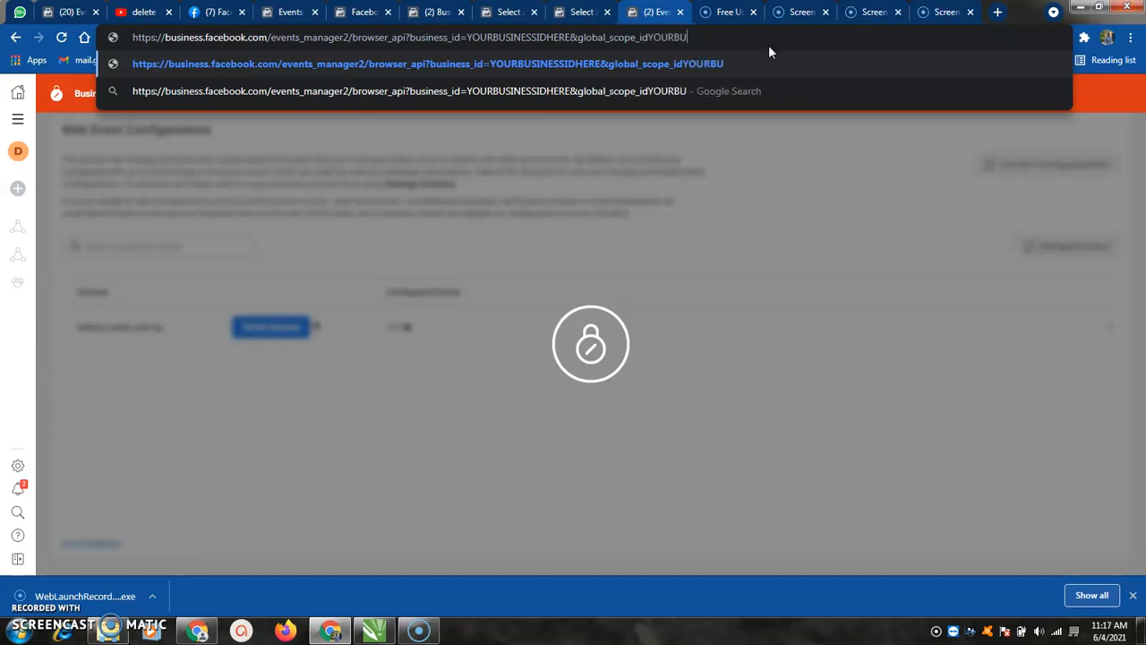
text(SINESS)
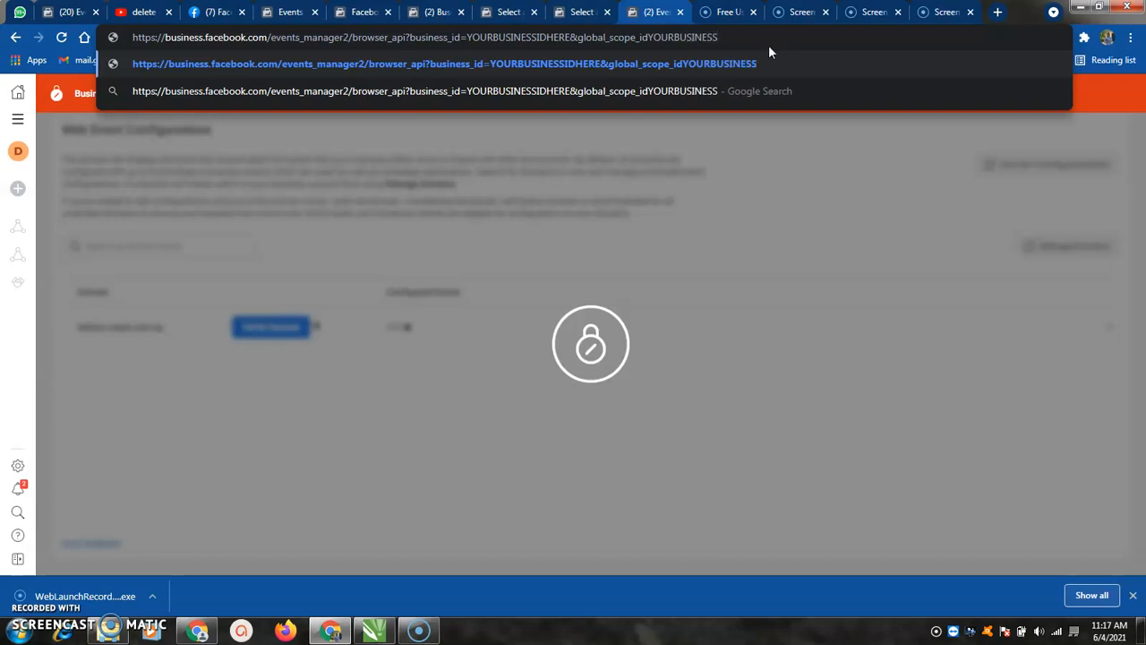